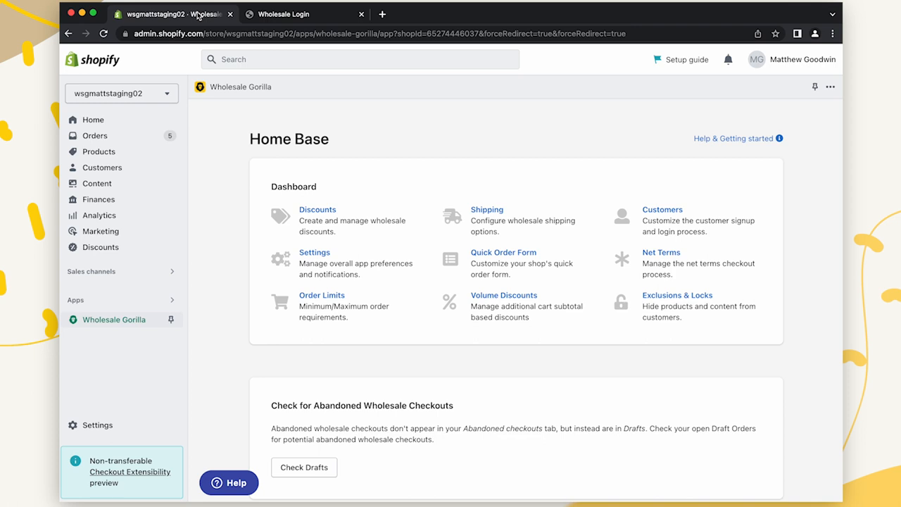
{"action": "mouse_move", "coordinate": [318, 210]}
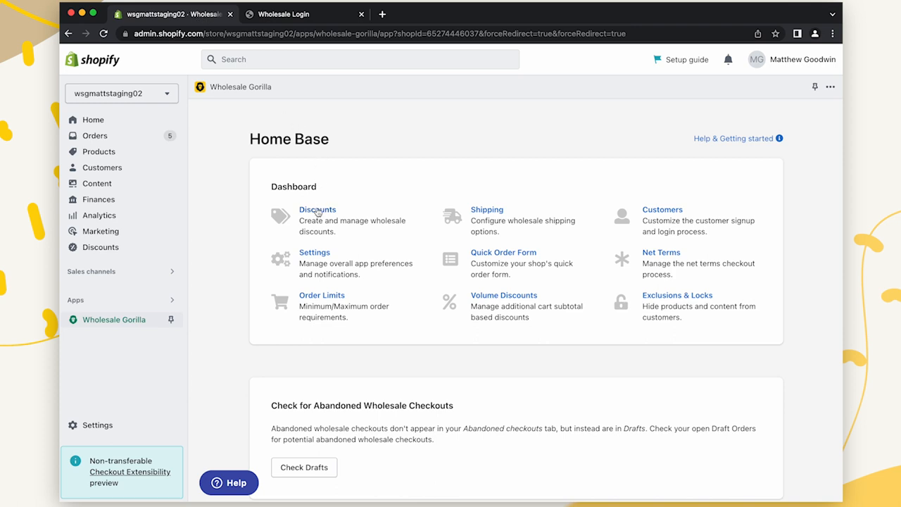
Step: Start a new wholesale discount and attach the Amssa product to it
{"action": "left_click", "coordinate": [318, 208]}
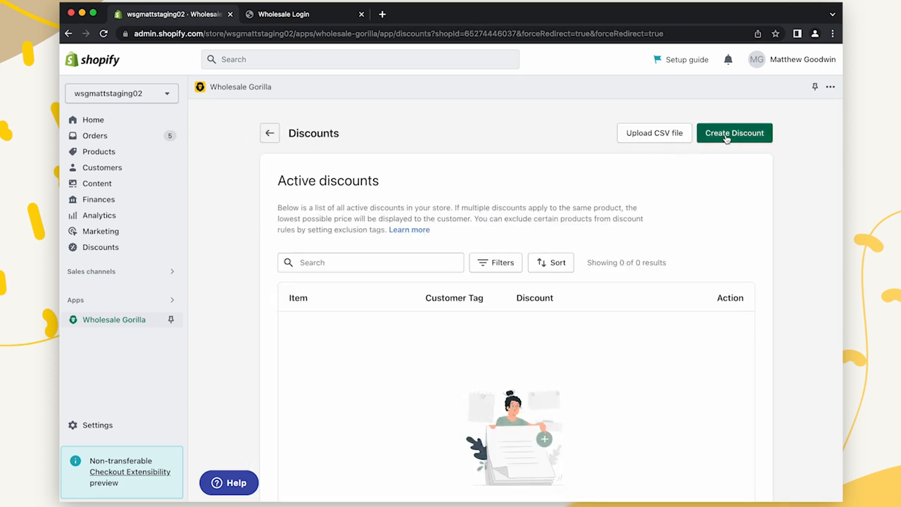
{"action": "left_click", "coordinate": [734, 132]}
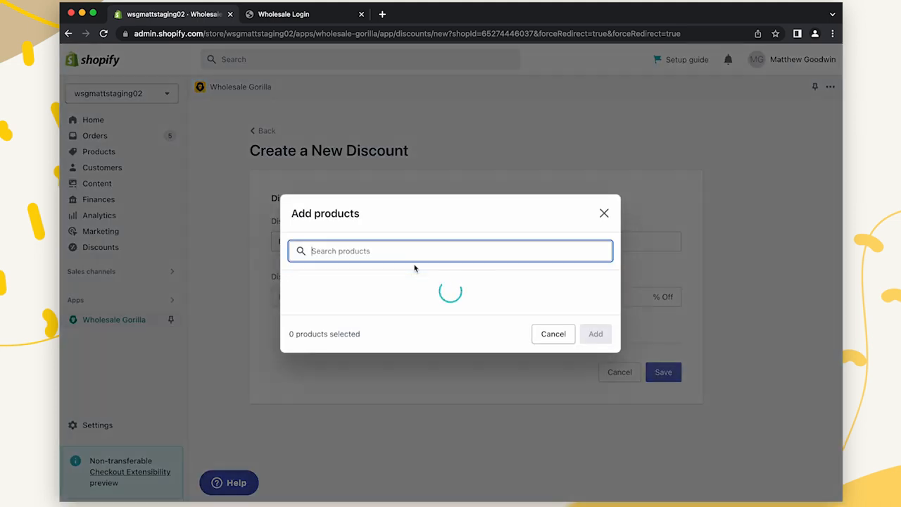
{"action": "left_click", "coordinate": [294, 214]}
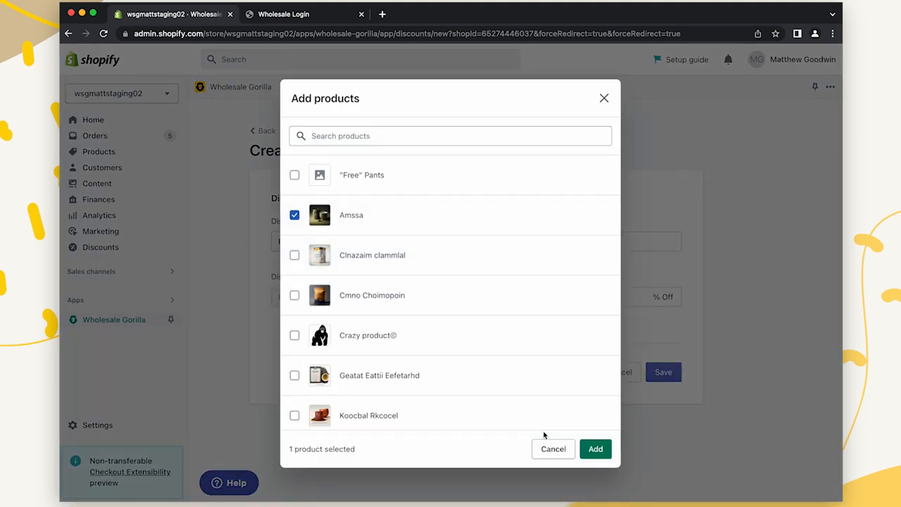
{"action": "left_click", "coordinate": [594, 447]}
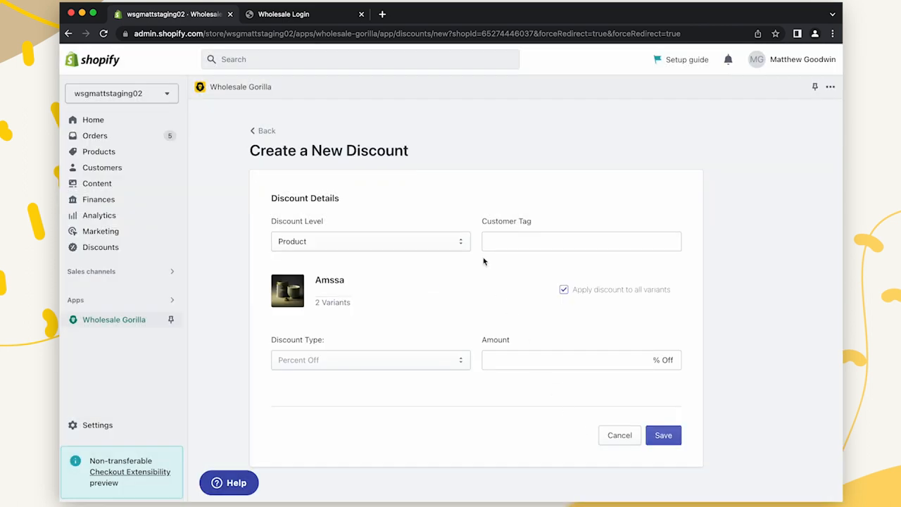
Step: Target customers tagged wholesale with a Set Price discount of $3.00
{"action": "type", "text": "wholesale"}
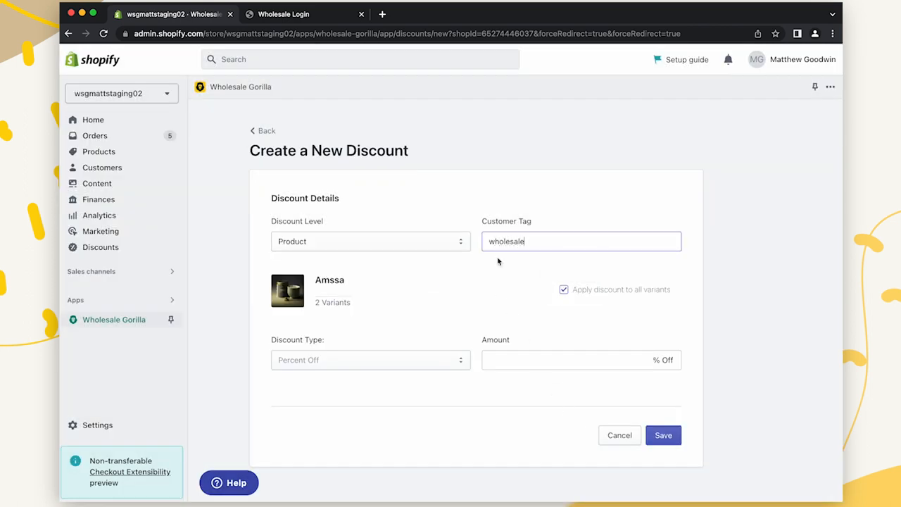
{"action": "left_click", "coordinate": [369, 361]}
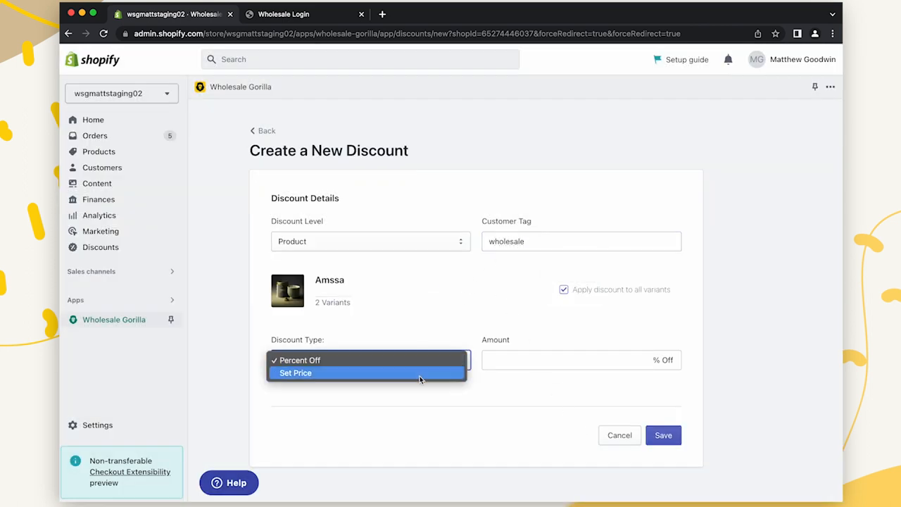
{"action": "left_click", "coordinate": [295, 372]}
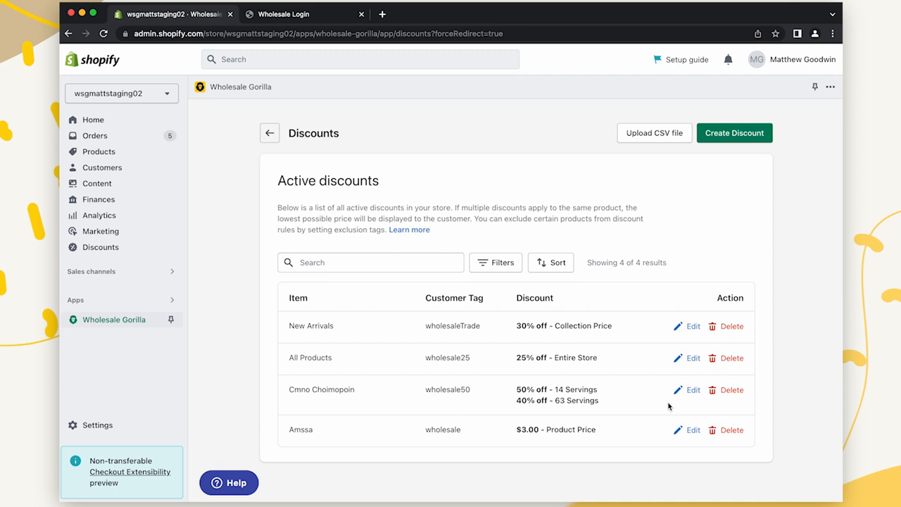
Step: Review the storefront wholesale signup form, then tag the customer record with wholesale50
{"action": "left_click", "coordinate": [303, 14]}
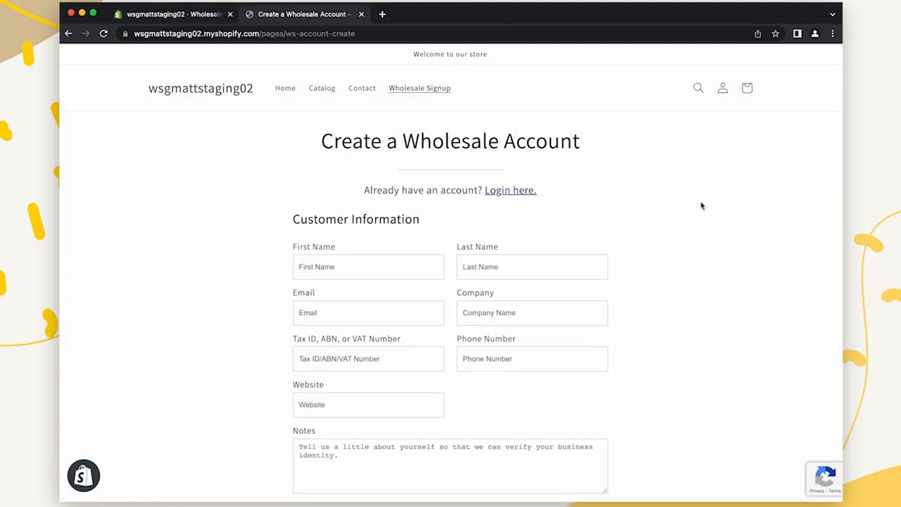
{"action": "scroll", "scroll_direction": "down", "scroll_amount": 3}
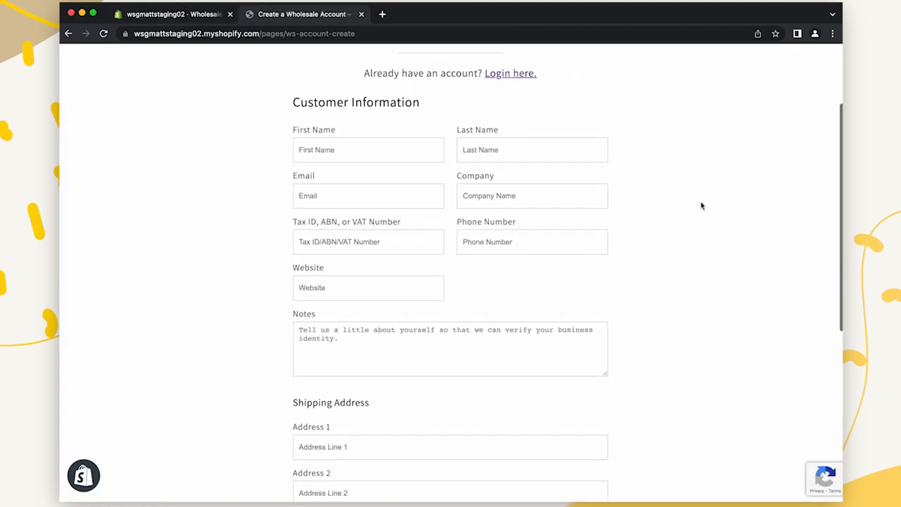
{"action": "scroll", "scroll_direction": "down", "scroll_amount": 3}
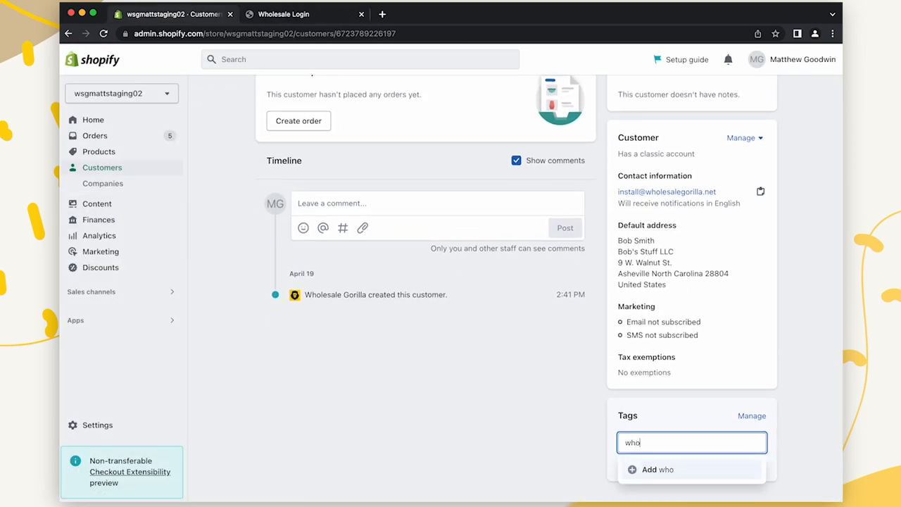
{"action": "type", "text": "wholesale50"}
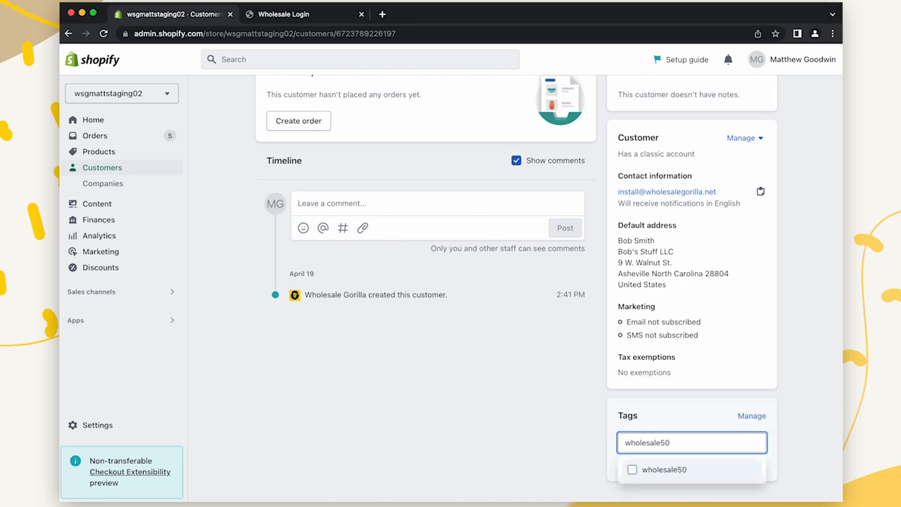
Step: Sign in to the wholesale account and go to the store catalog
{"action": "left_click", "coordinate": [285, 14]}
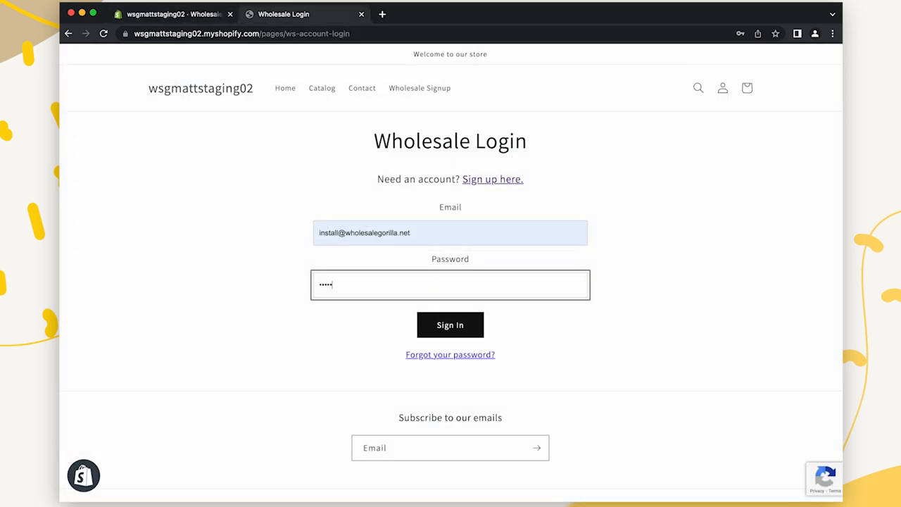
{"action": "left_click", "coordinate": [451, 324]}
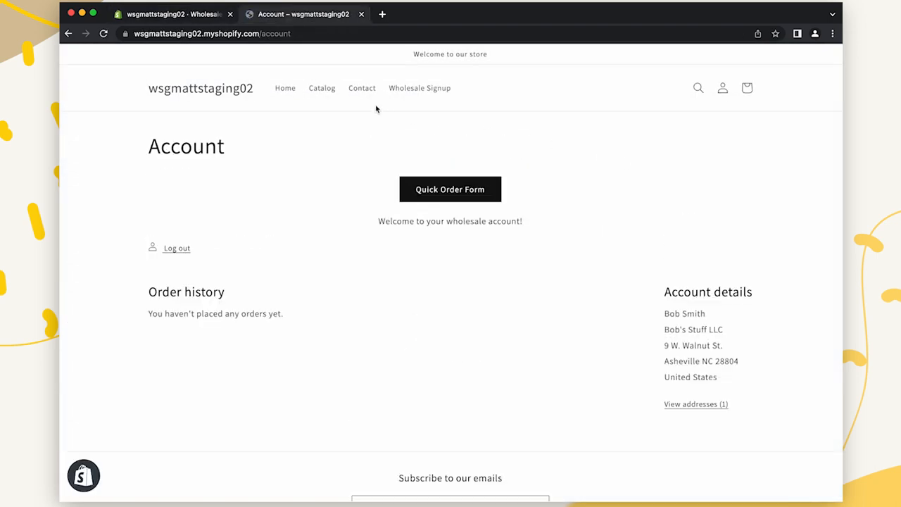
{"action": "left_click", "coordinate": [320, 87]}
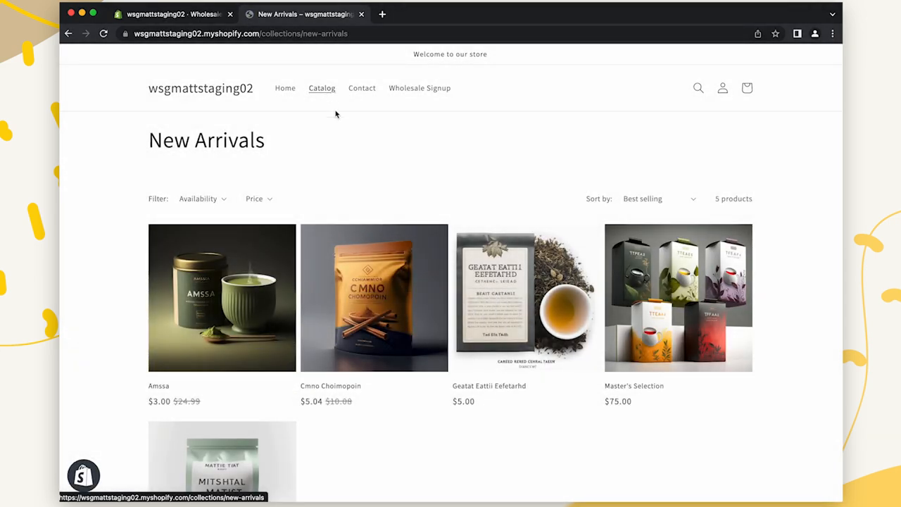
Step: Add Amssa at its $3.00 wholesale price to the cart from its product page
{"action": "scroll", "scroll_direction": "down", "scroll_amount": 3}
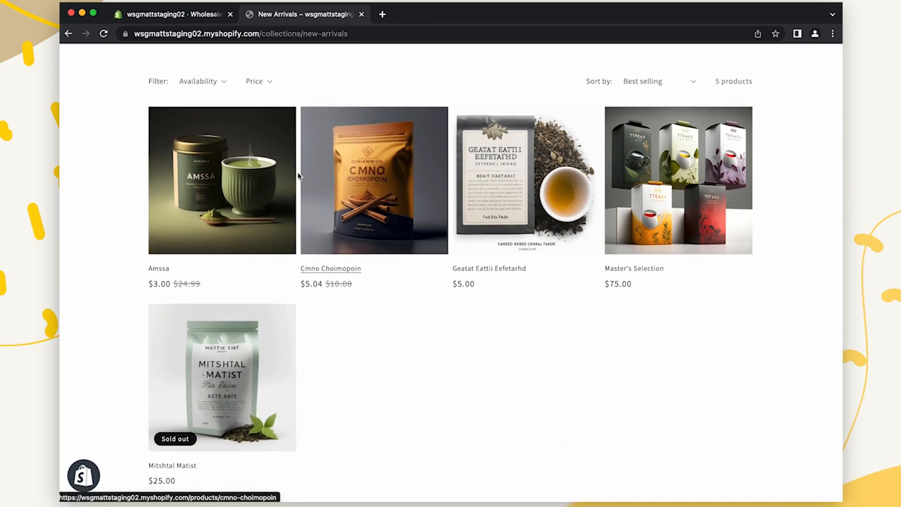
{"action": "left_click", "coordinate": [222, 180]}
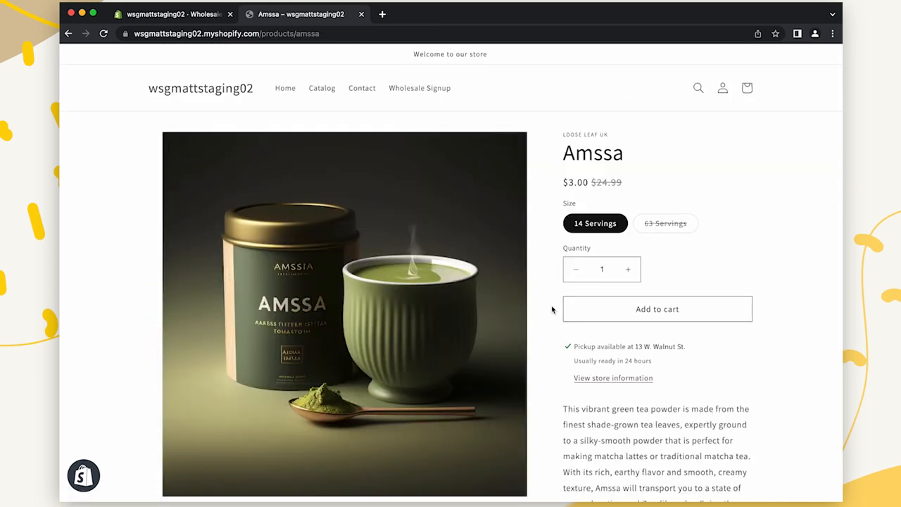
{"action": "left_click", "coordinate": [656, 308]}
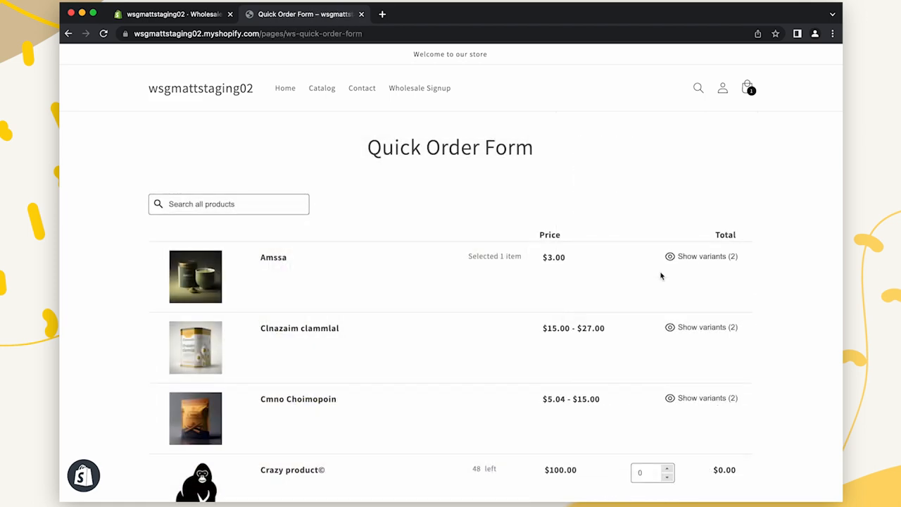
Step: Set Amssa 14 Servings to quantity 3 in the Quick Order Form, bringing the cart subtotal to $69.00
{"action": "left_click", "coordinate": [703, 256]}
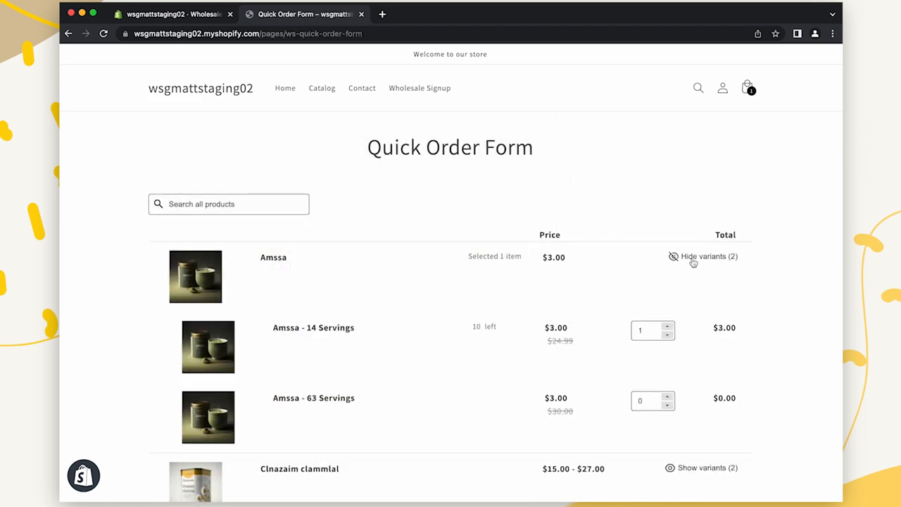
{"action": "left_click", "coordinate": [667, 327]}
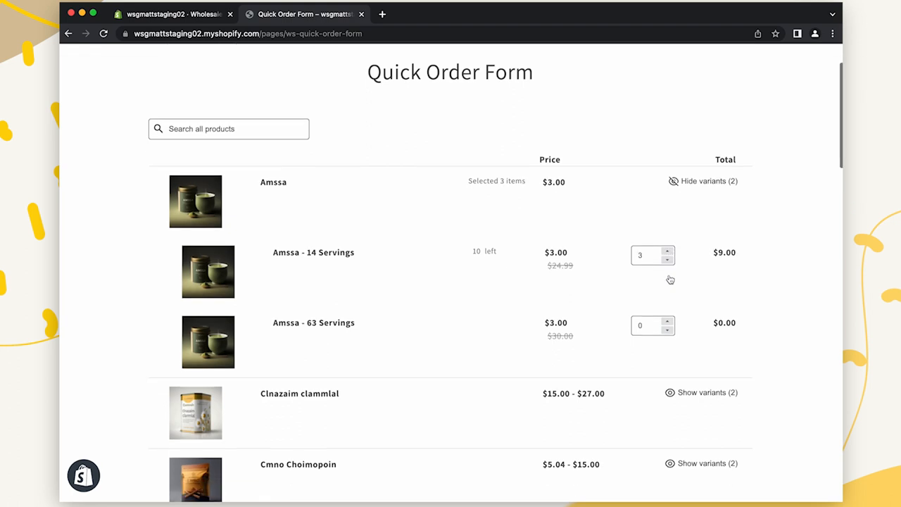
{"action": "scroll", "scroll_direction": "down", "scroll_amount": 3}
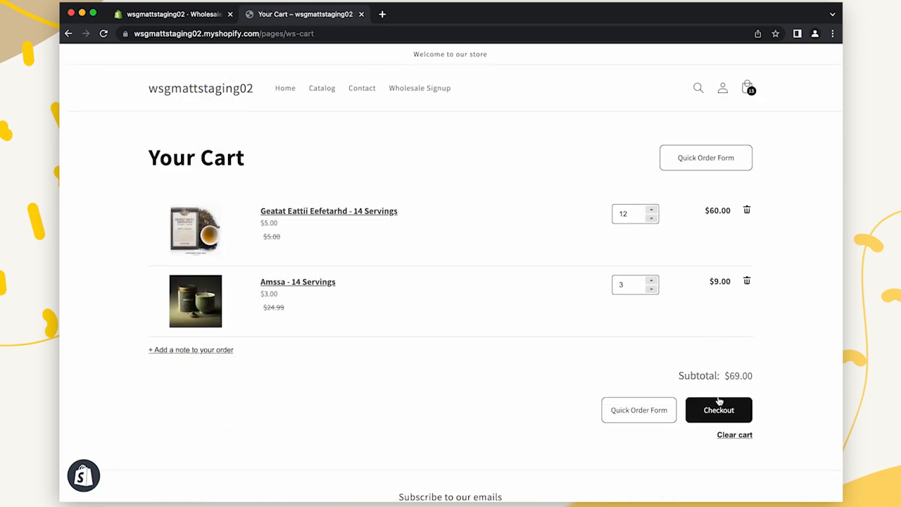
Step: Complete checkout with the confirmed shipping address and view order #1007 ($73.83) in Shopify Orders
{"action": "left_click", "coordinate": [718, 410]}
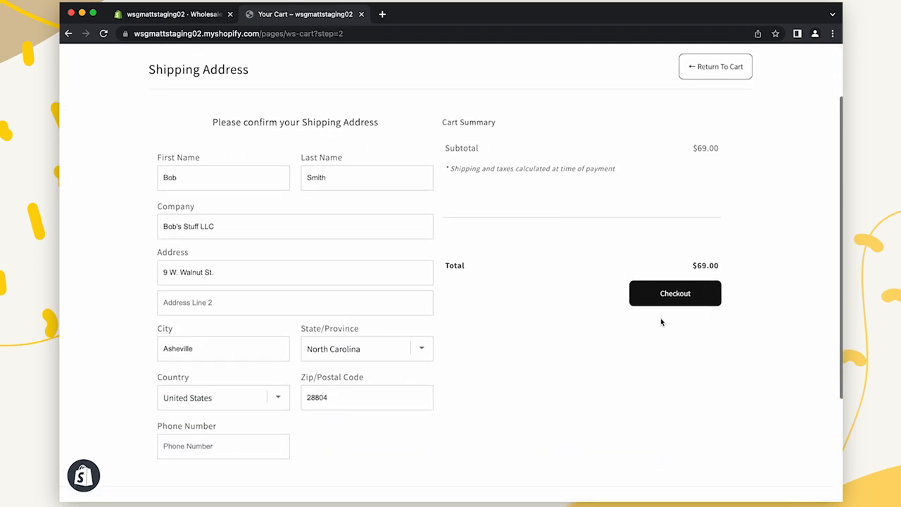
{"action": "left_click", "coordinate": [674, 293]}
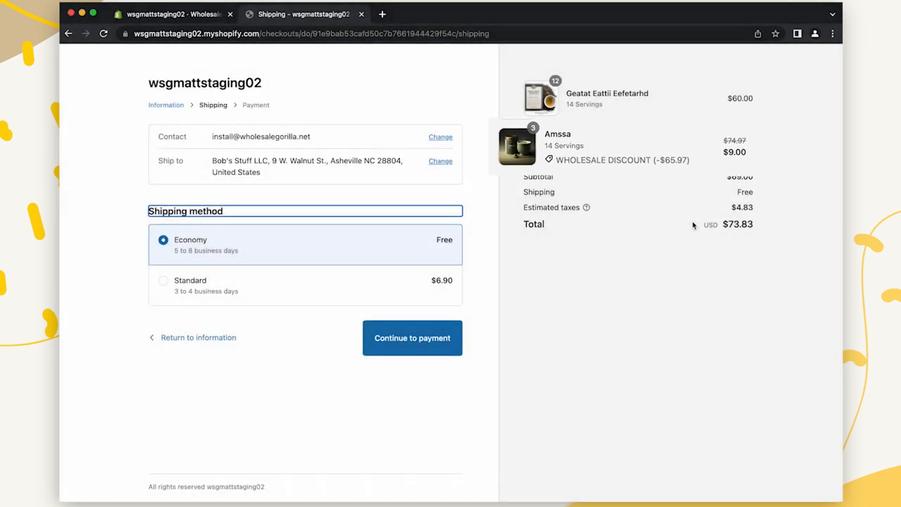
{"action": "left_click", "coordinate": [169, 14]}
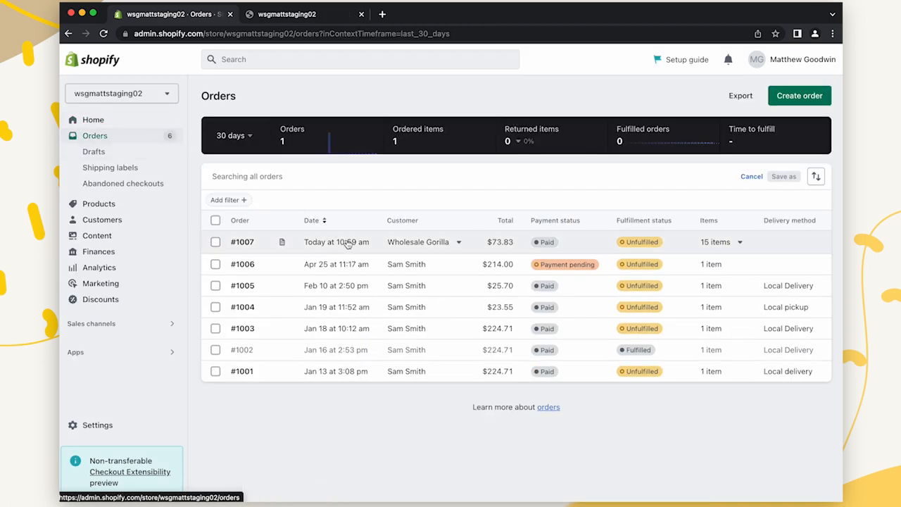
{"action": "left_click", "coordinate": [242, 242]}
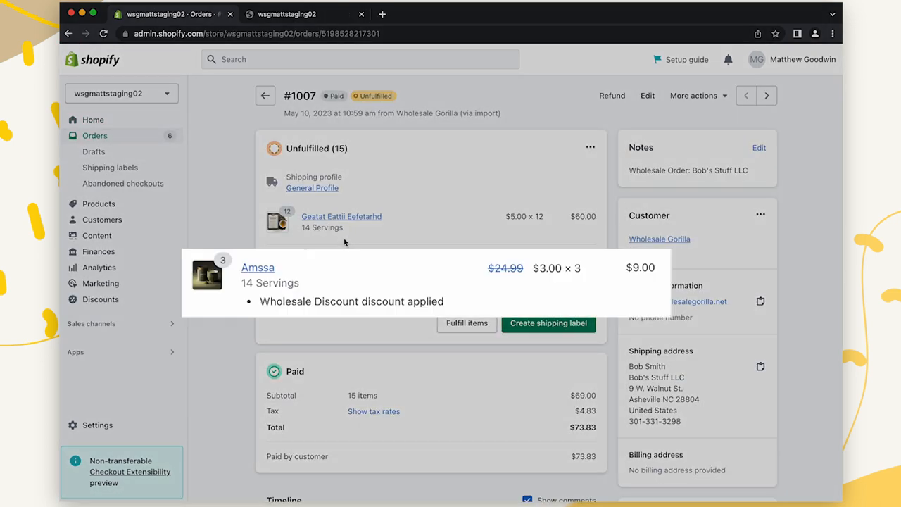